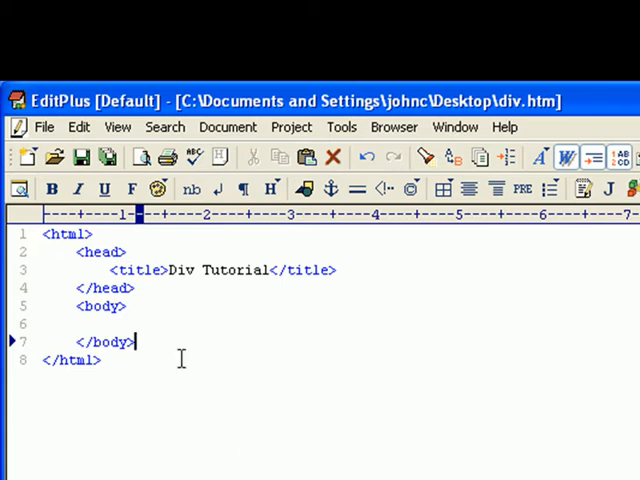
pyautogui.moveTo(64, 234)
pyautogui.write('<')
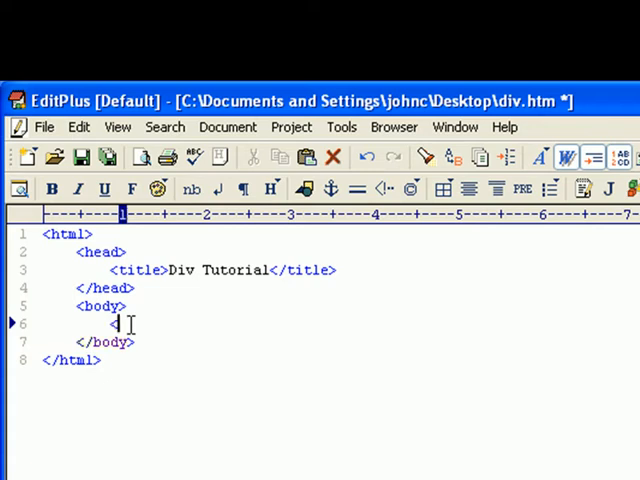
# Write table tags in the body, then select them for removal
pyautogui.write('table>')
pyautogui.write('<')
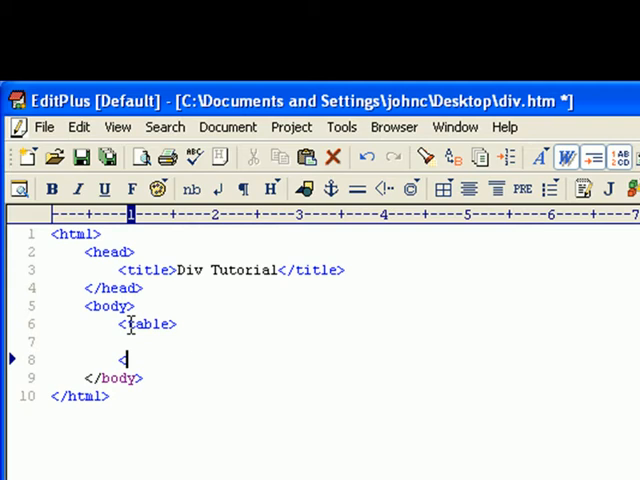
pyautogui.write('/table>')
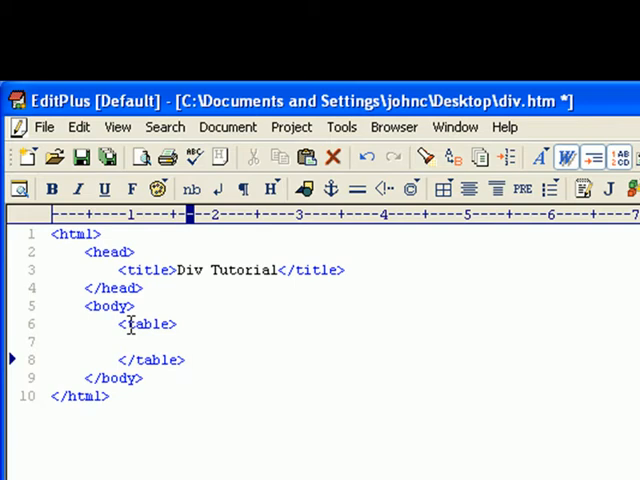
pyautogui.moveTo(120, 324); pyautogui.dragTo(184, 360)
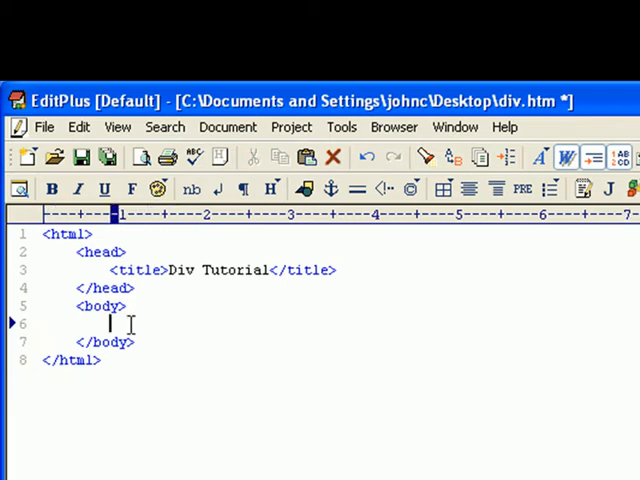
# Replace them with a <div id=""> element, leaving the id blank
pyautogui.write('<')
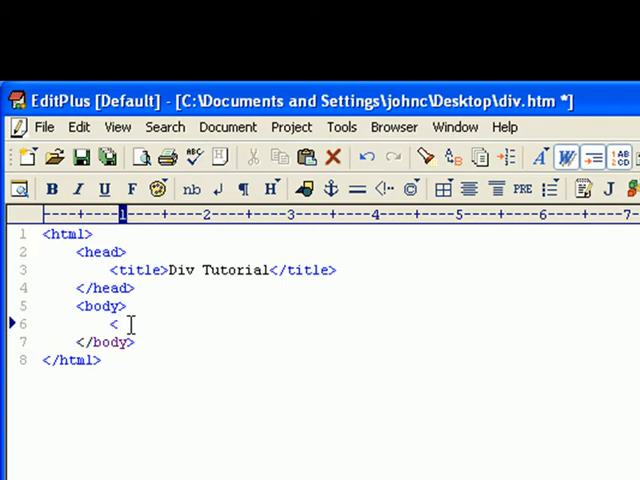
pyautogui.write('div')
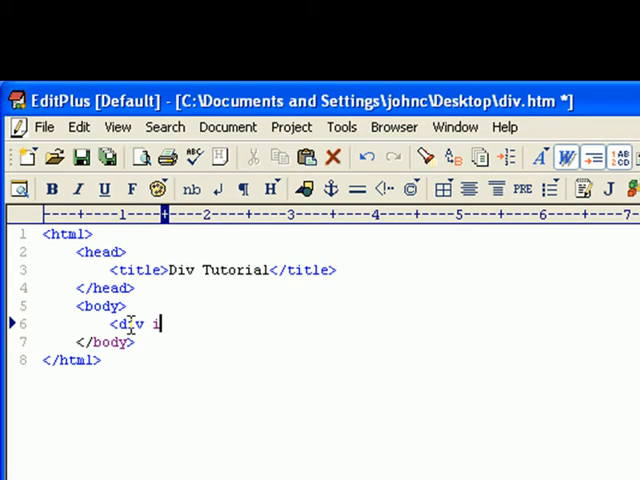
pyautogui.write('id="">')
pyautogui.write('</div>')
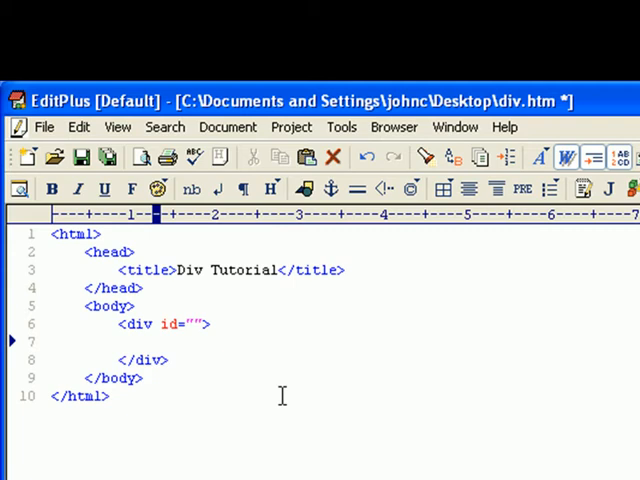
pyautogui.click(150, 342)
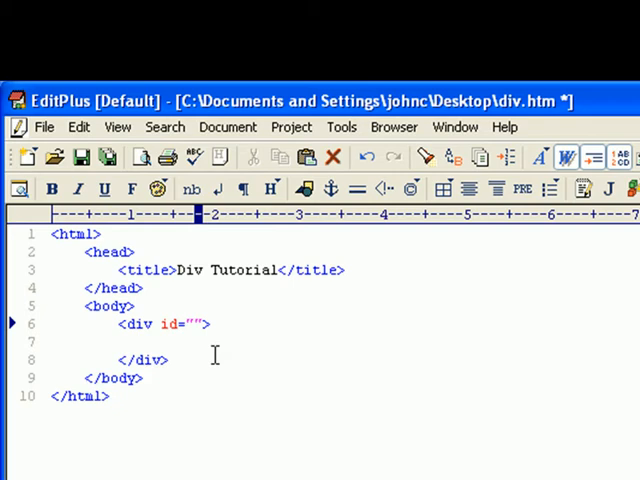
# Name the div outer and start an inline style attribute
pyautogui.write('out')
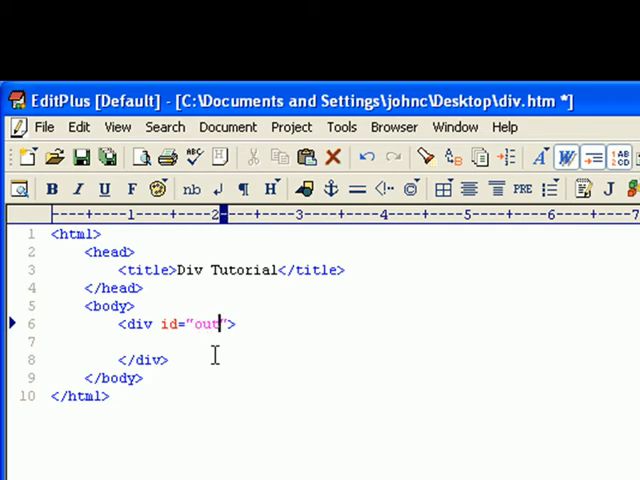
pyautogui.write('er')
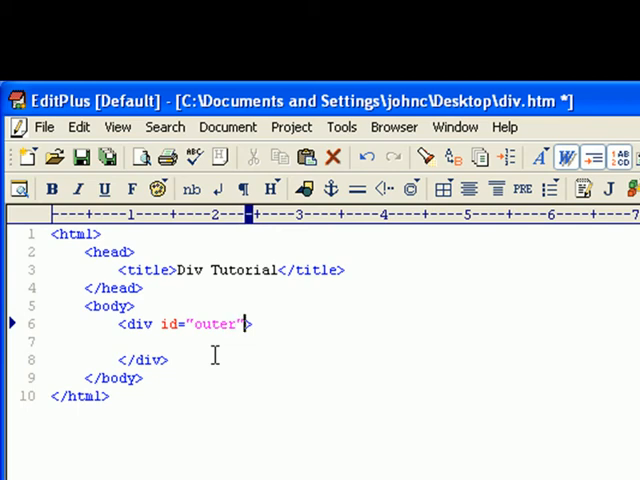
pyautogui.write('st')
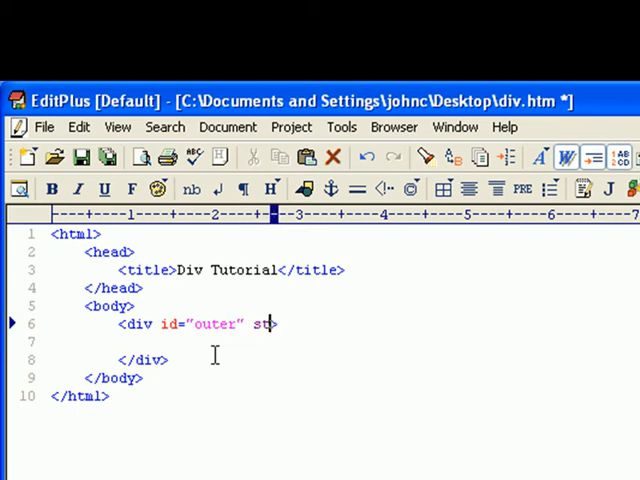
pyautogui.write('yle')
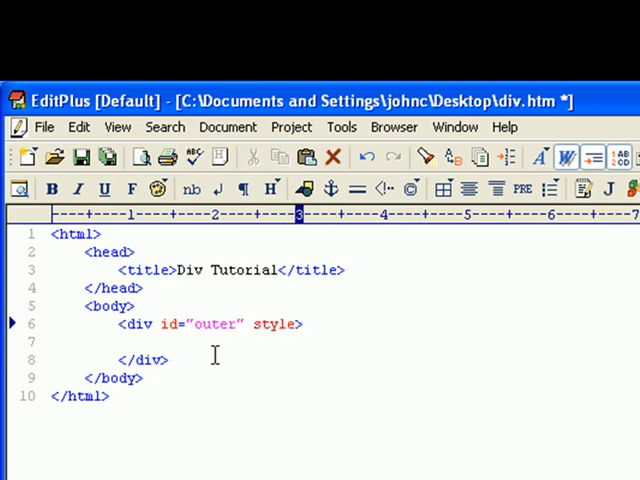
pyautogui.write('=""')
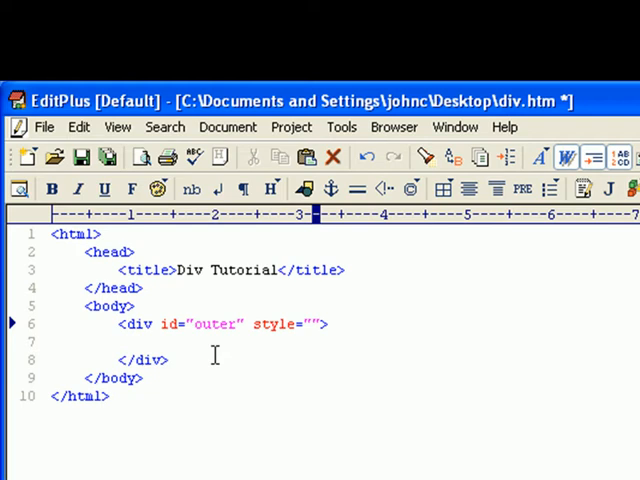
# Set the style to border: 1px solid #000000 and put Hello inside the div
pyautogui.write('border: 1')
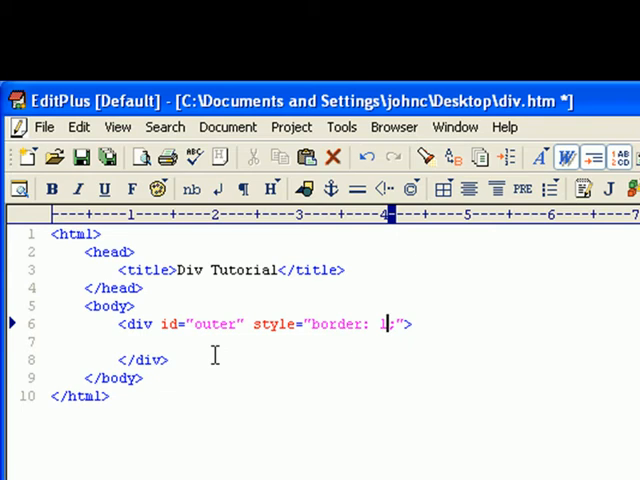
pyautogui.write('px')
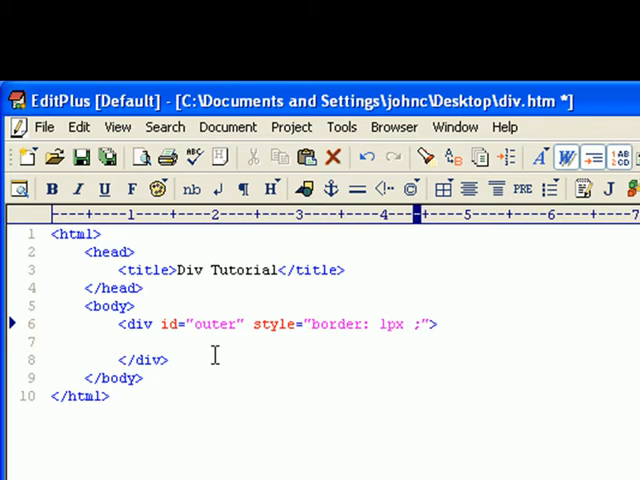
pyautogui.write('solid #')
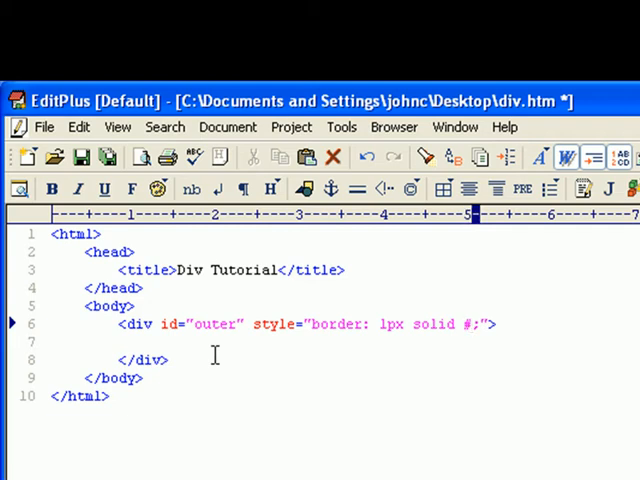
pyautogui.write('00')
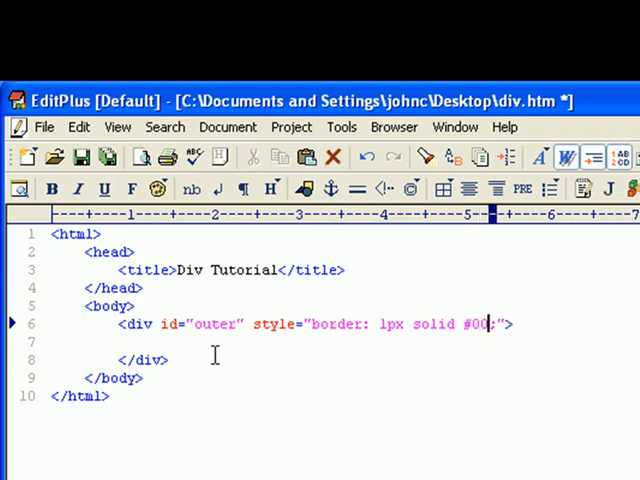
pyautogui.write('0000')
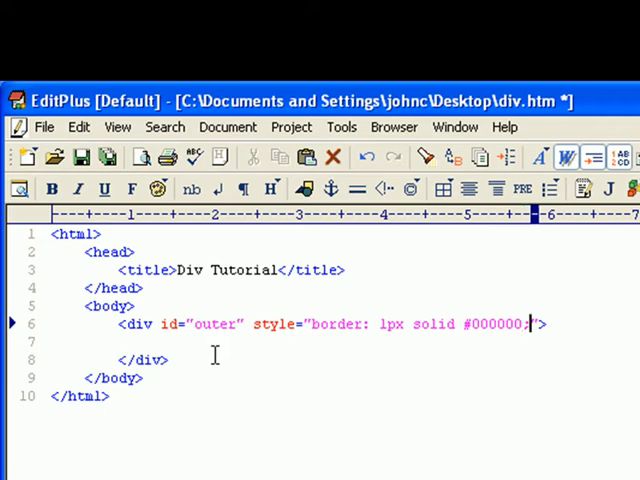
pyautogui.write('"')
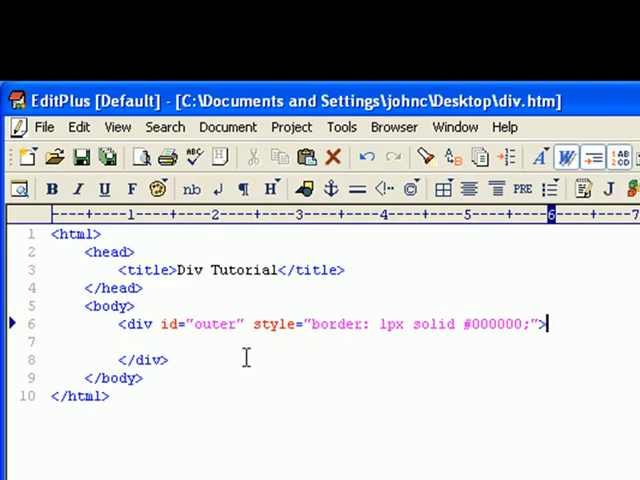
pyautogui.write('Hello')
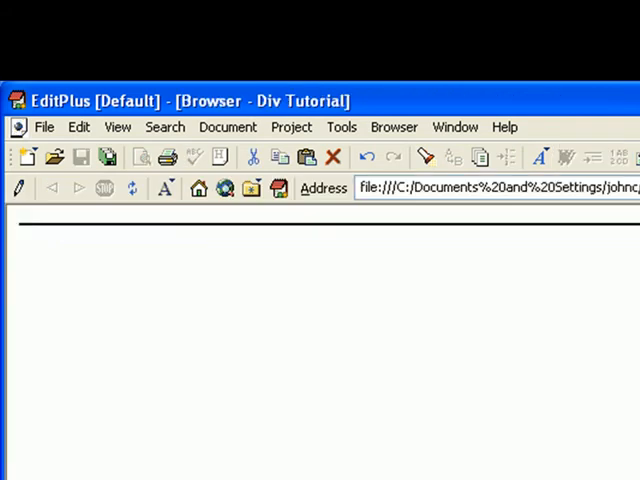
# Wrap a Hello heading in <h1></h1> inside the outer div
pyautogui.write('Hello')
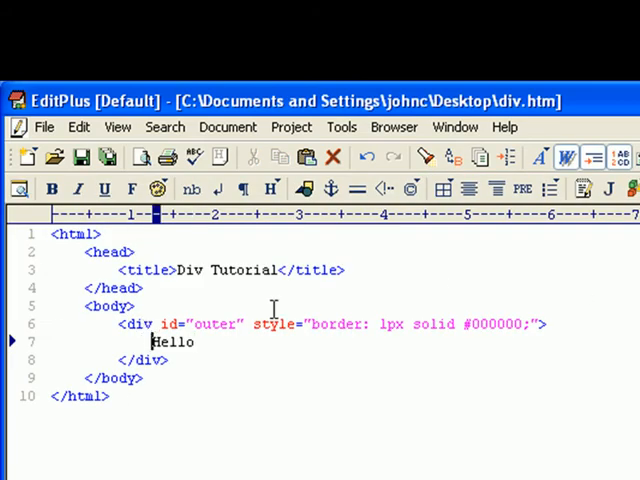
pyautogui.write('<h1>')
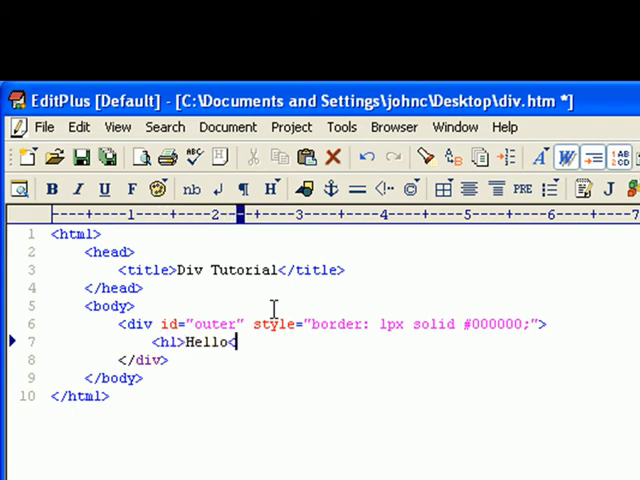
pyautogui.write('/h1>')
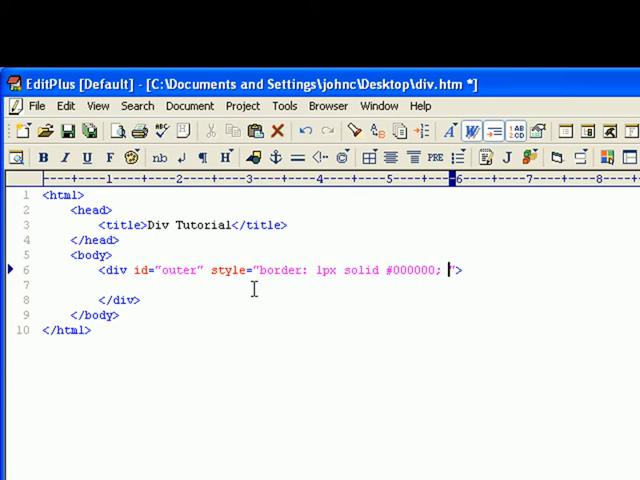
# Add a pixel width rule to the outer div's inline style
pyautogui.write('width: ;')
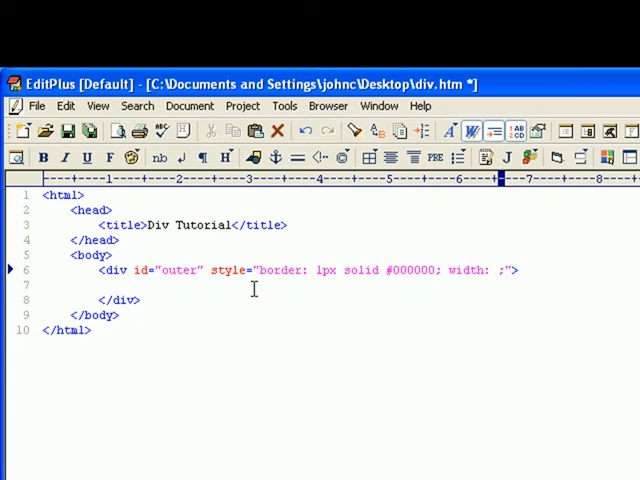
pyautogui.write('600')
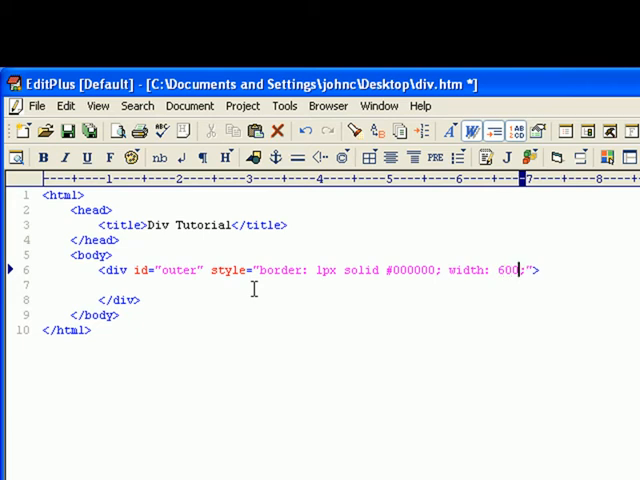
pyautogui.write('px')
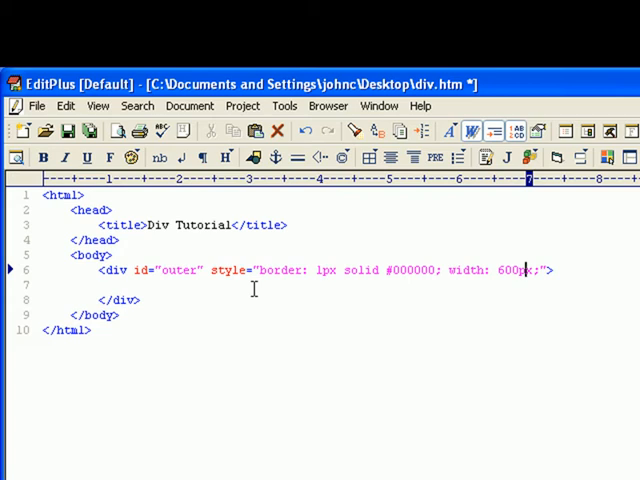
# Type the test word Hello inside the outer div
pyautogui.doubleClick(508, 270)
pyautogui.write('768')
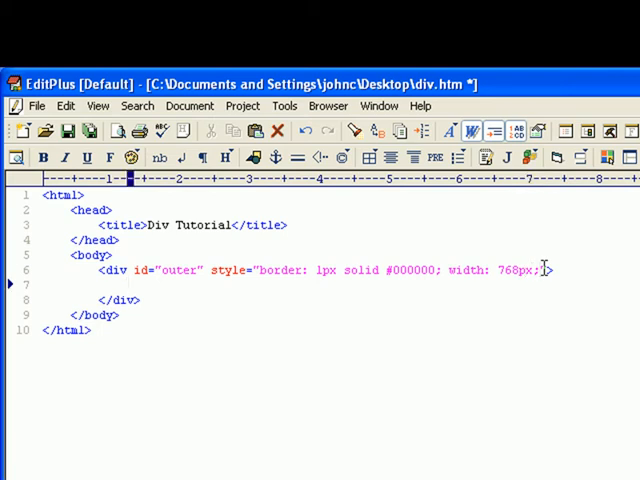
pyautogui.write('Hello')
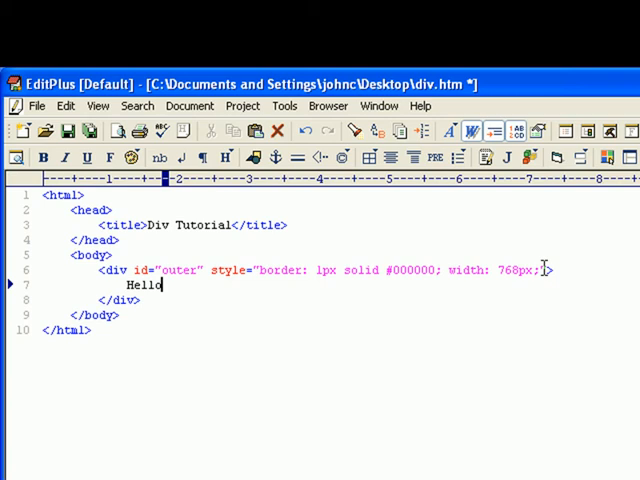
pyautogui.click(328, 106)
pyautogui.write('<')
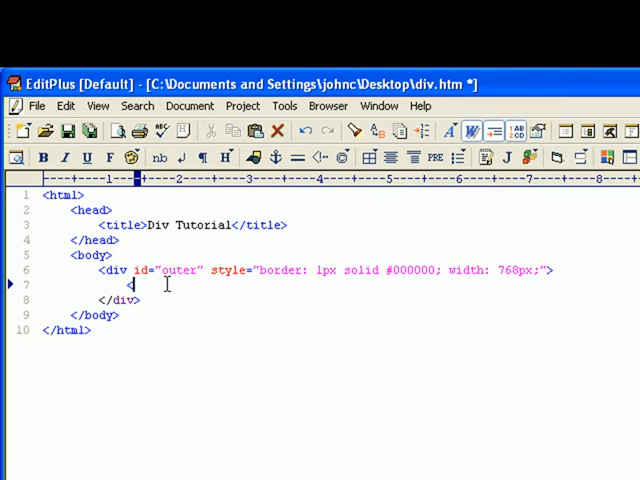
# Start a nested div with id header and an empty style attribute
pyautogui.write('div')
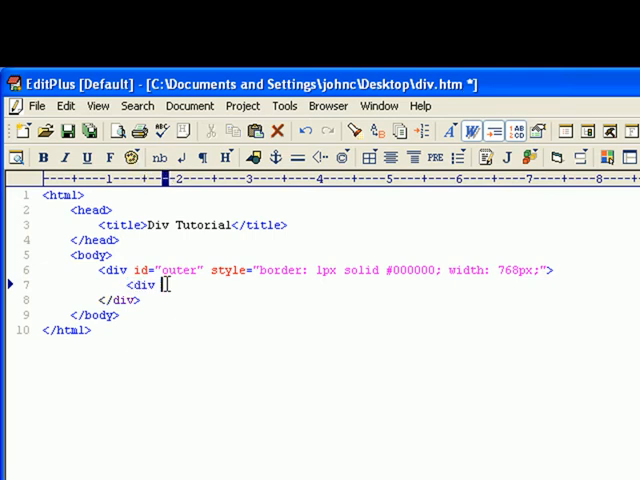
pyautogui.write('id="head')
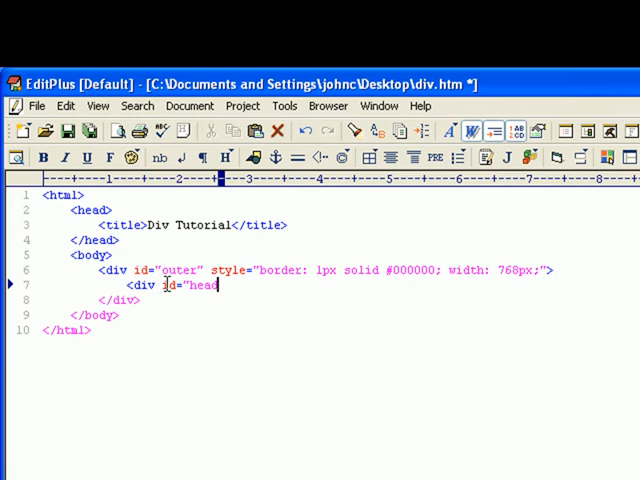
pyautogui.write('er')
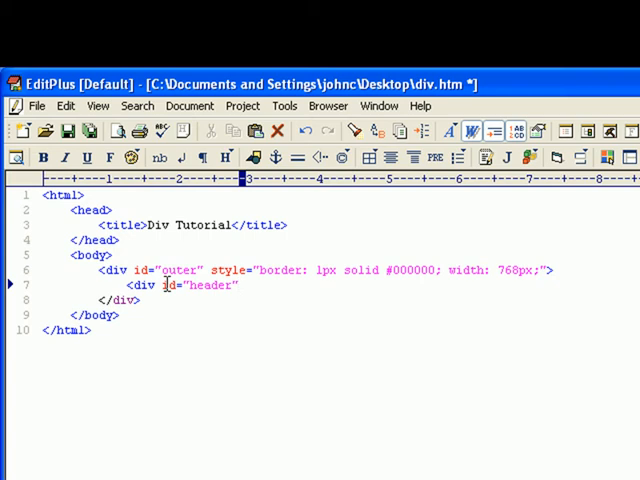
pyautogui.click(244, 284)
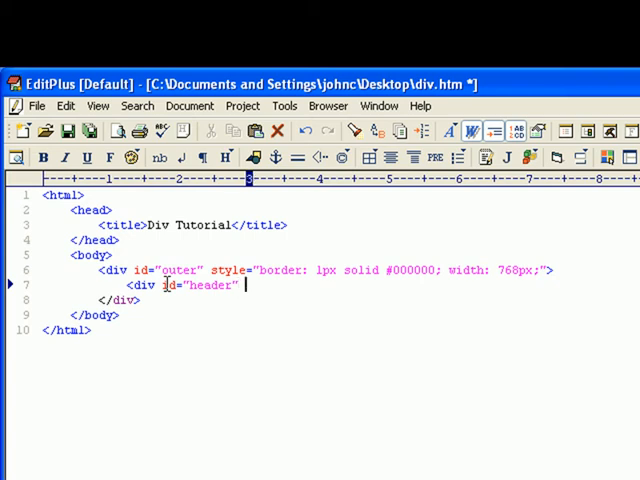
pyautogui.write('style=')
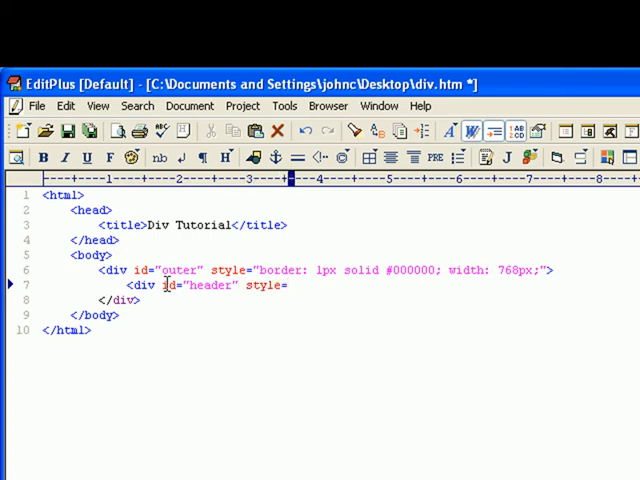
pyautogui.write('"">')
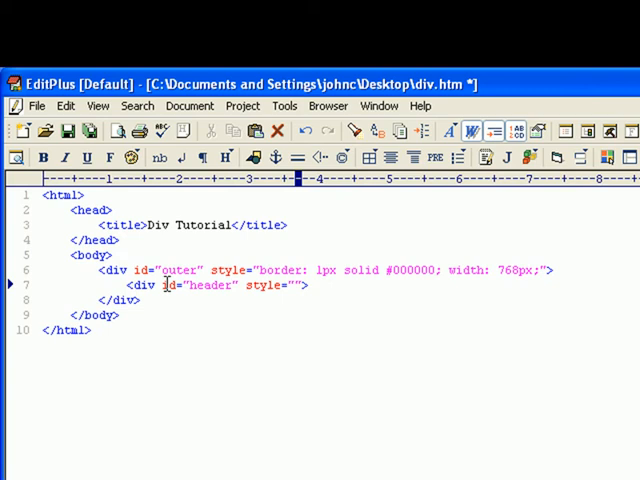
# Style it width 768px, height 100px, with a border-bottom rule
pyautogui.write('width')
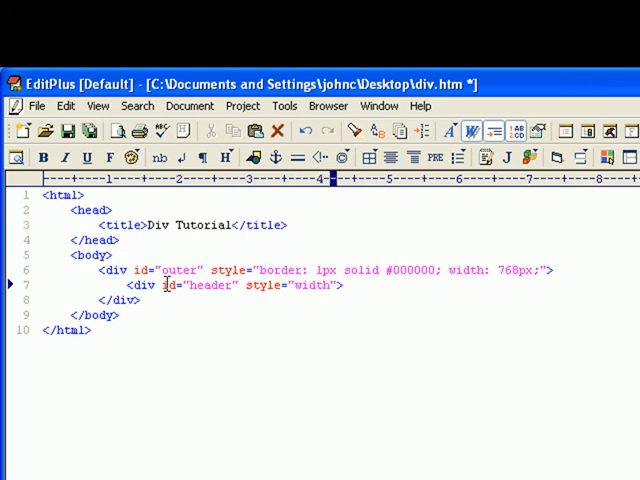
pyautogui.write('768')
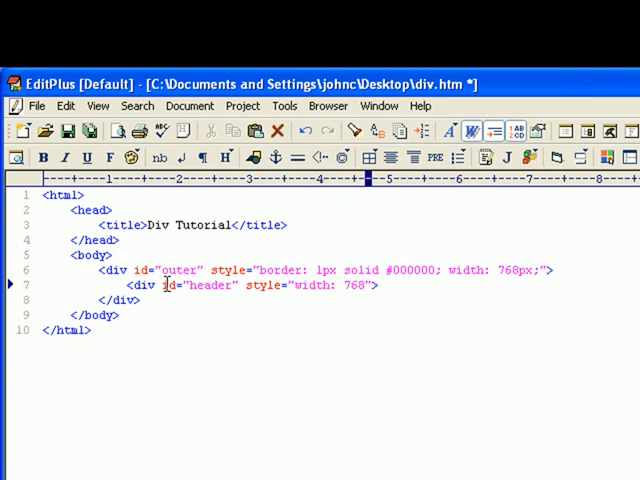
pyautogui.write('px;')
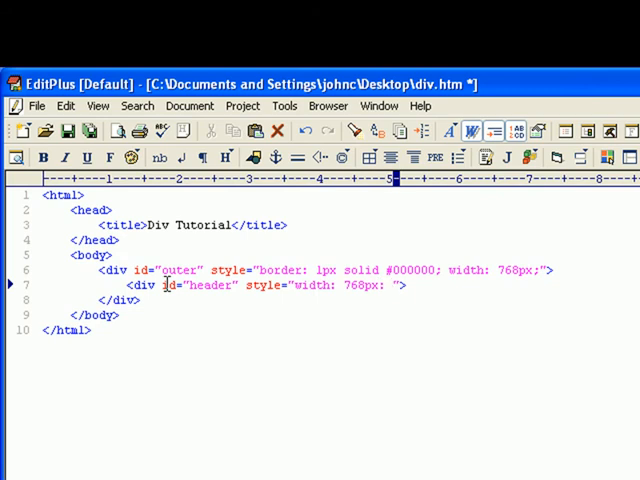
pyautogui.write('height:')
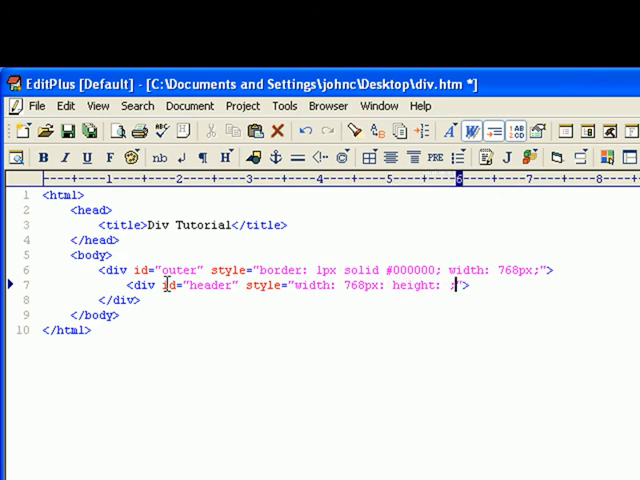
pyautogui.write('00px;')
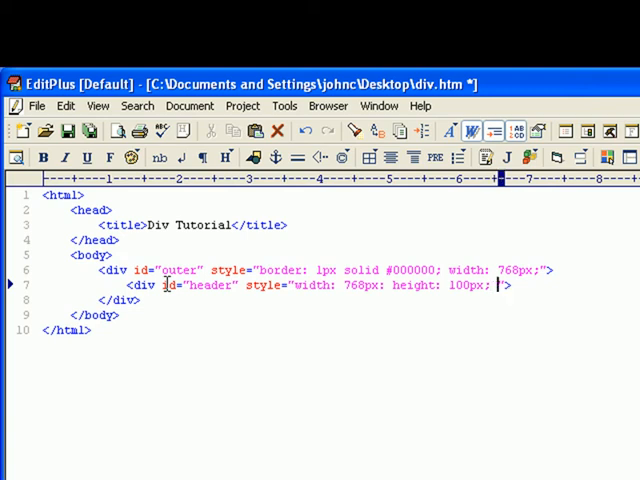
pyautogui.write('border-')
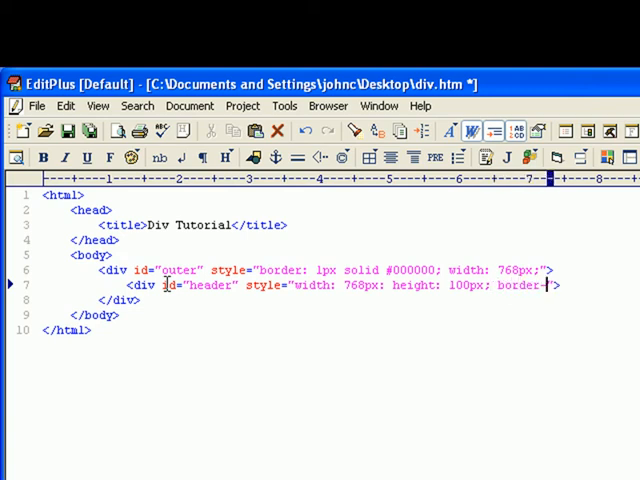
pyautogui.write('bottom: 1px solid #000000;')
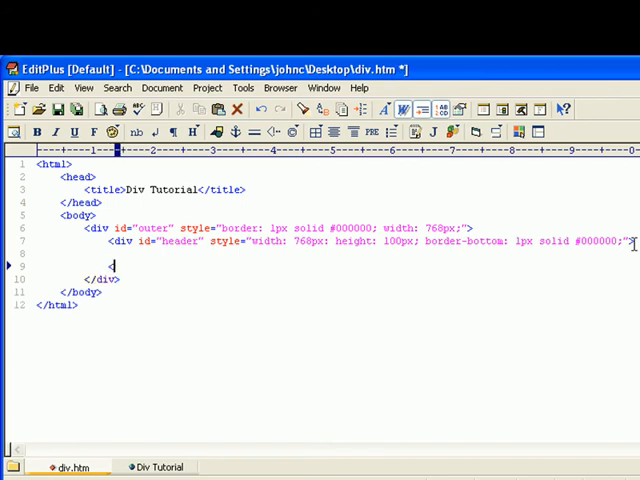
# Close the header div and write Header inside it
pyautogui.write('</div>')
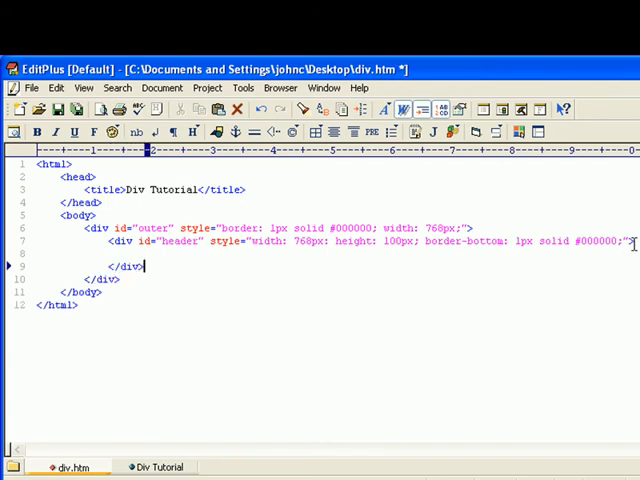
pyautogui.write('Header')
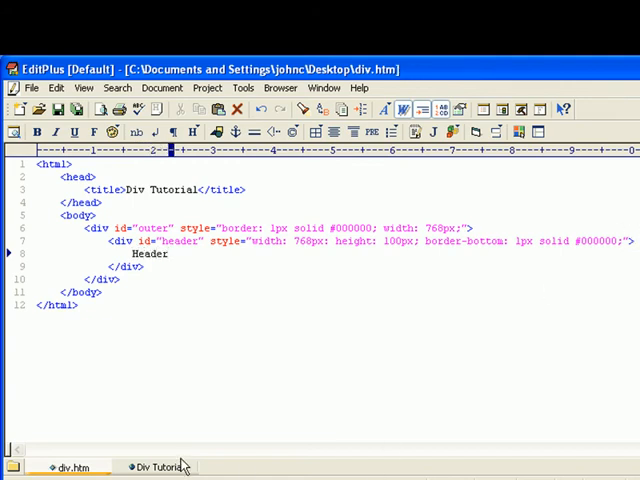
pyautogui.click(156, 468)
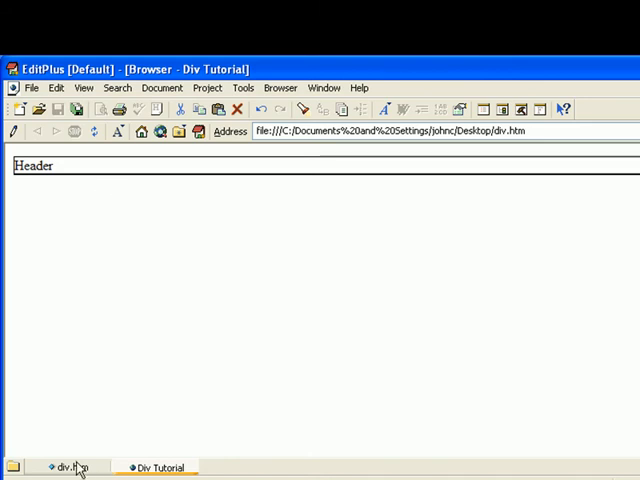
pyautogui.click(68, 468)
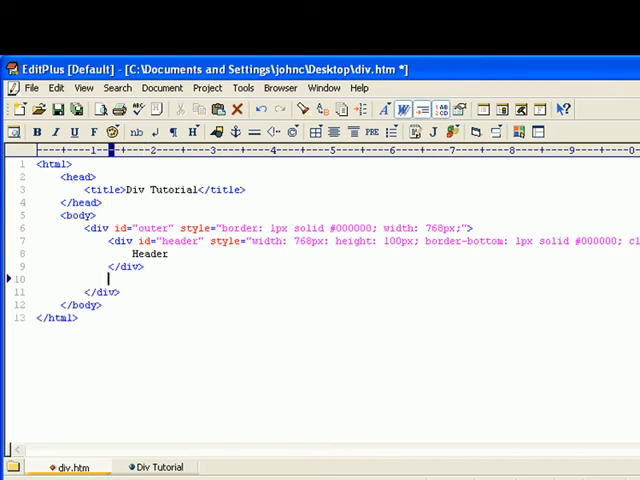
# Start a nav div with id nav and a style attribute below the header
pyautogui.write('{')
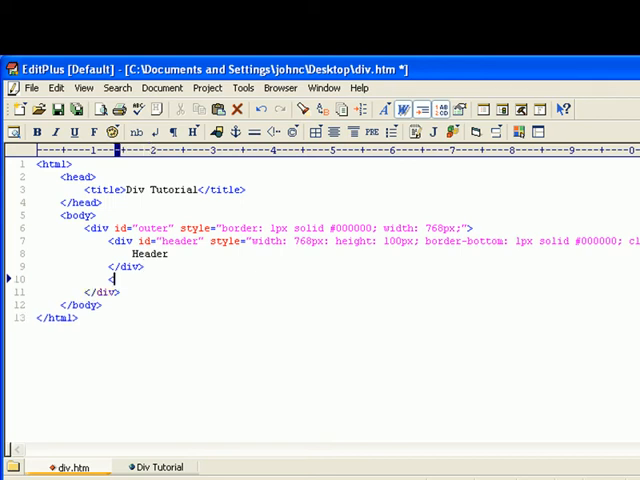
pyautogui.write('<div')
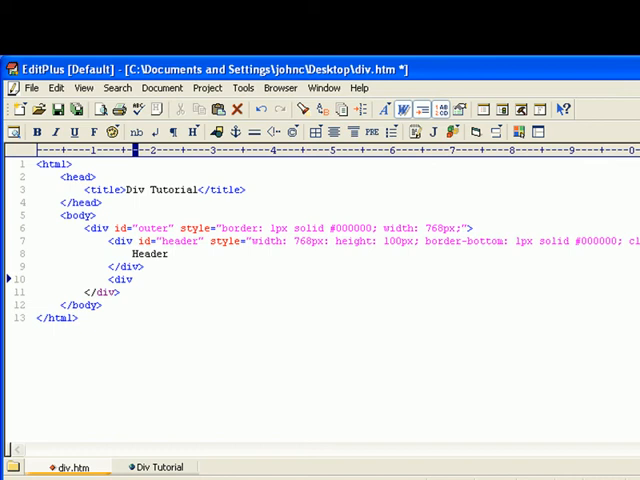
pyautogui.write('id=')
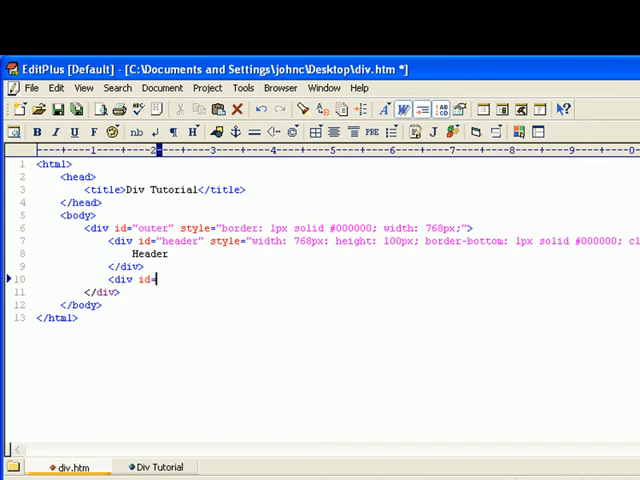
pyautogui.write('""')
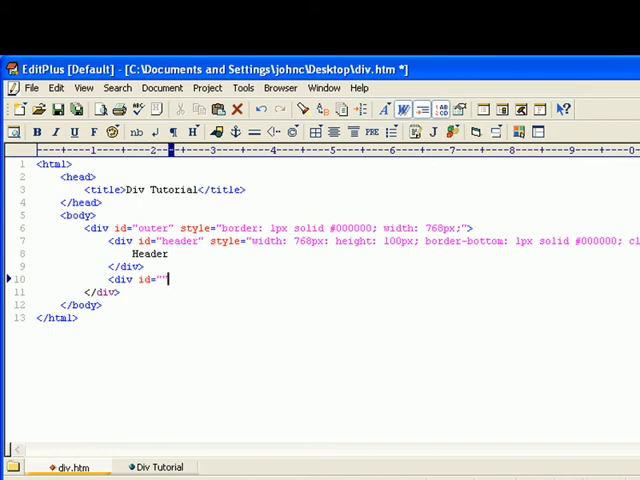
pyautogui.write('ne')
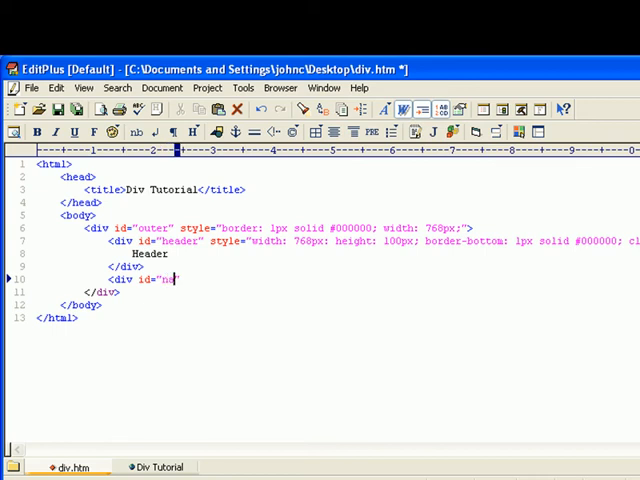
pyautogui.write('v"')
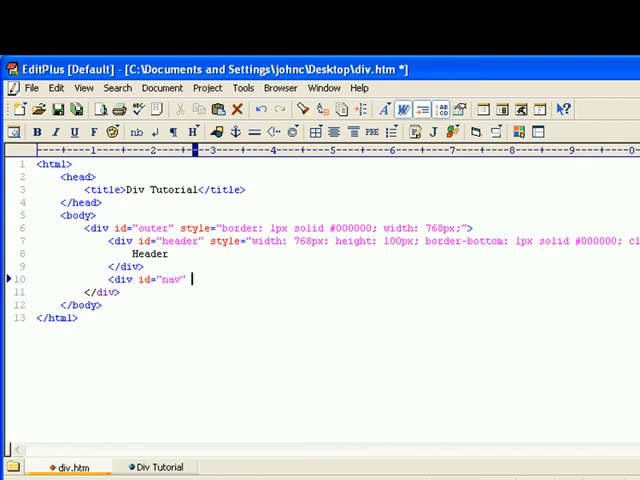
pyautogui.write('style=')
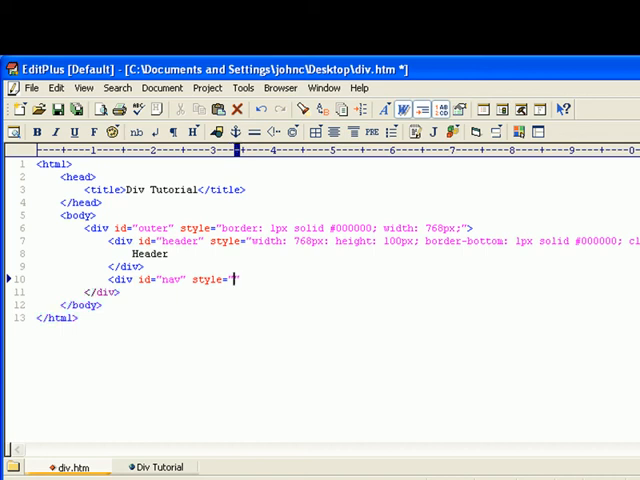
pyautogui.write('">')
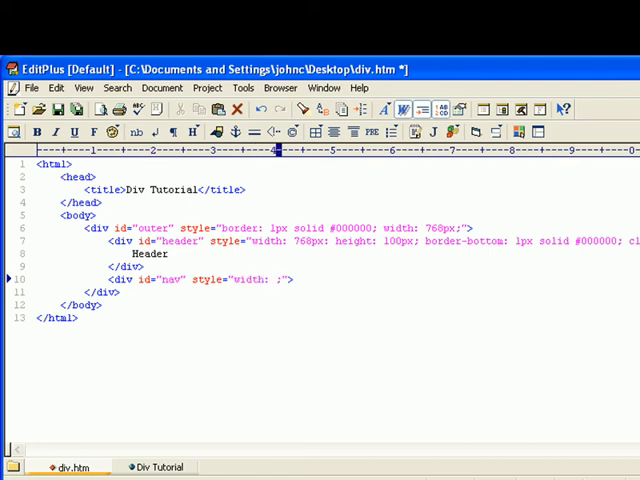
# Give nav width 150px and float left, write Nav inside and close it
pyautogui.write('150px')
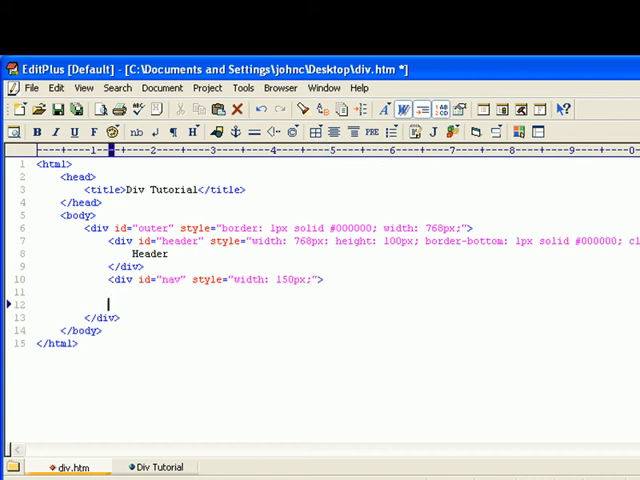
pyautogui.write('</div>')
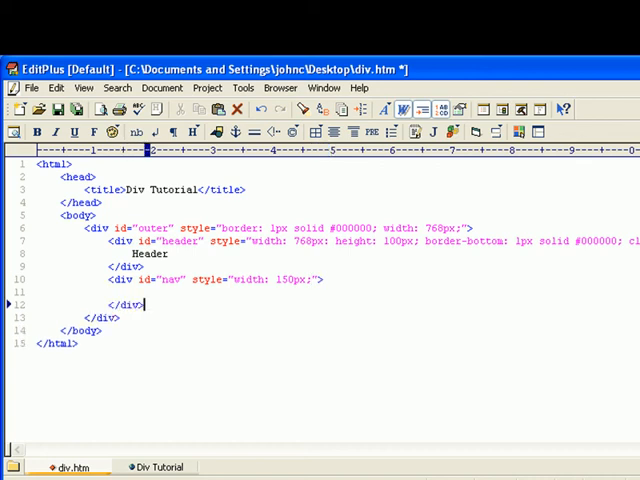
pyautogui.write('Nav')
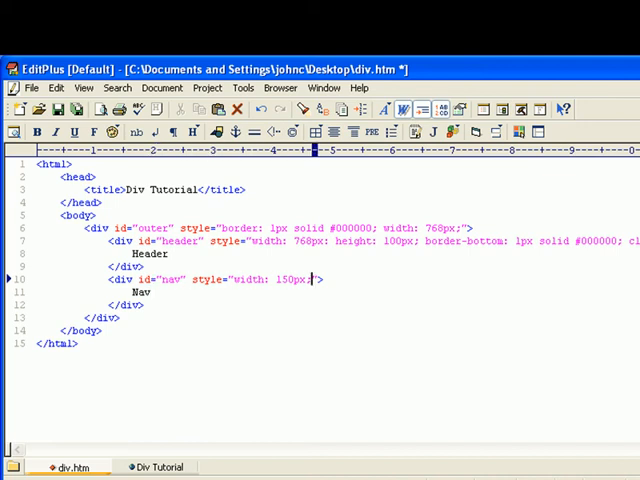
pyautogui.write('" "')
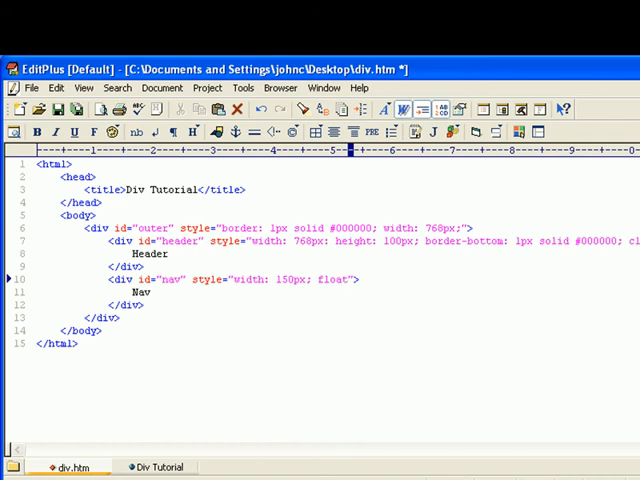
pyautogui.write('left;')
pyautogui.write('<div')
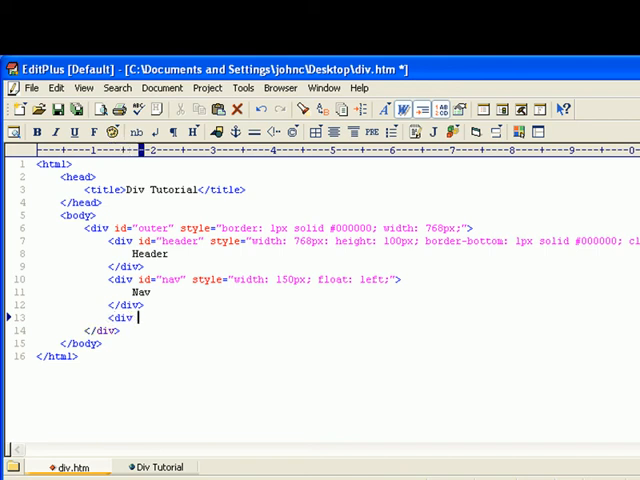
# Add a div id content holding the word Content, with a style attribute started
pyautogui.write('id=')
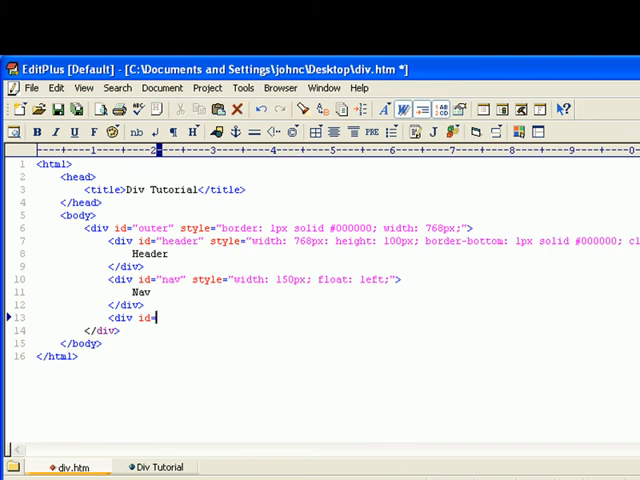
pyautogui.write('"conent">')
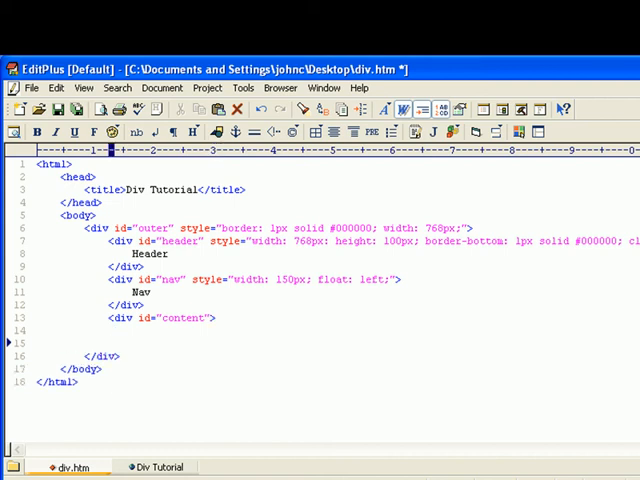
pyautogui.write('</div>')
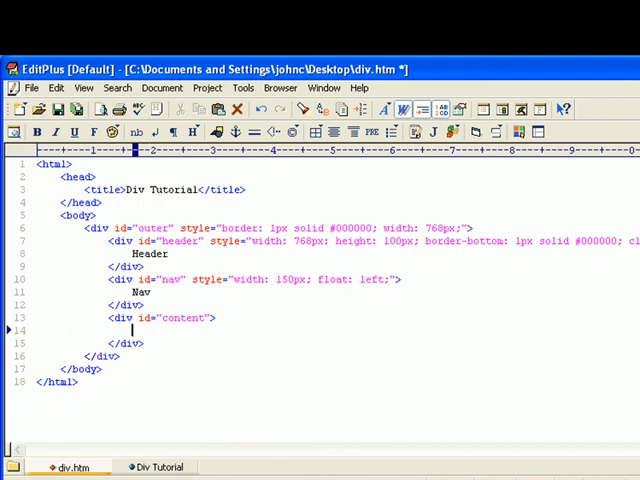
pyautogui.write('Content')
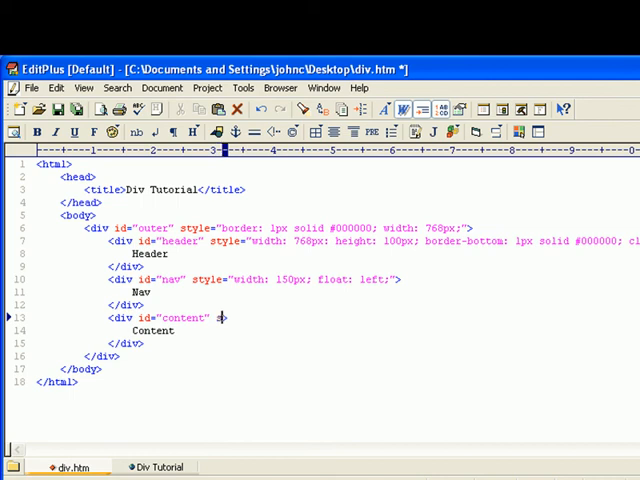
pyautogui.write('style=""')
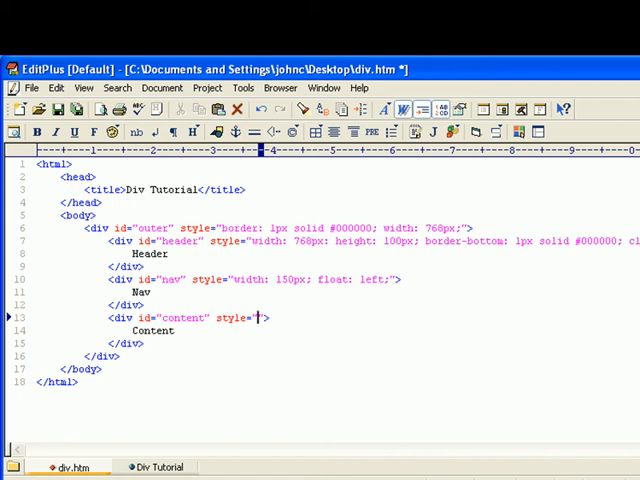
pyautogui.write('60')
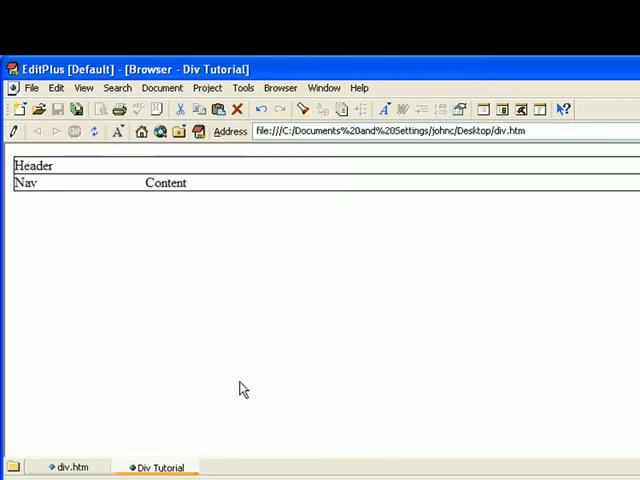
pyautogui.moveTo(332, 274)
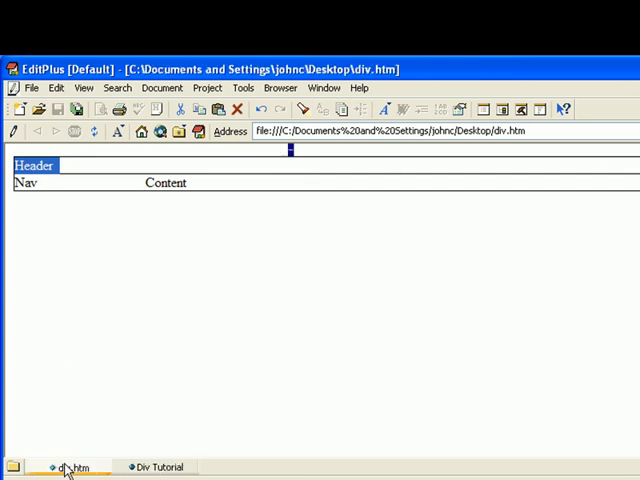
pyautogui.click(72, 468)
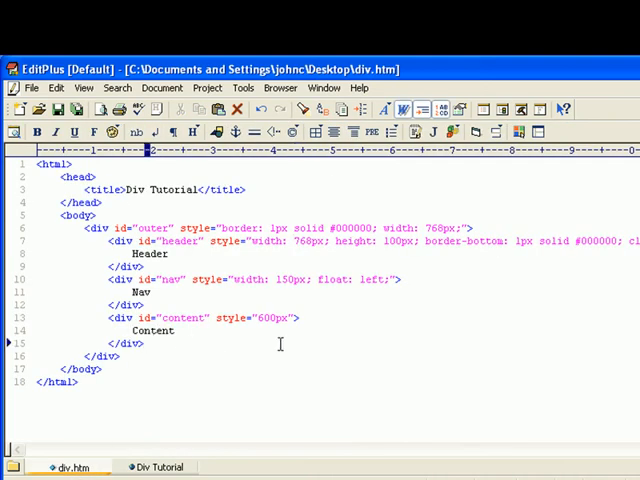
# Add a div id footer holding the word Test after the content div
pyautogui.write('<div')
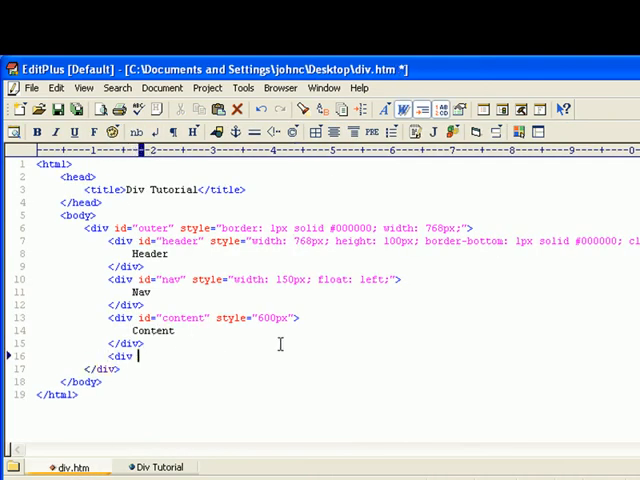
pyautogui.write('id="')
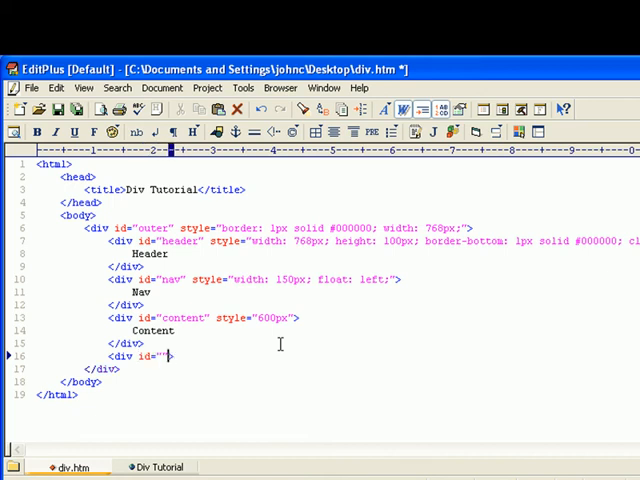
pyautogui.write('footer')
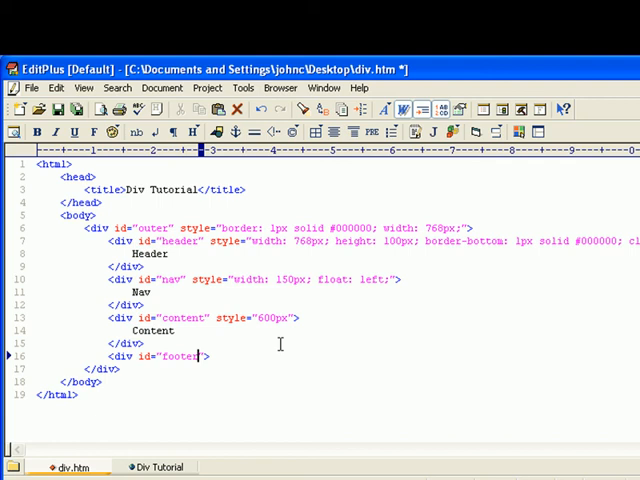
pyautogui.write('>')
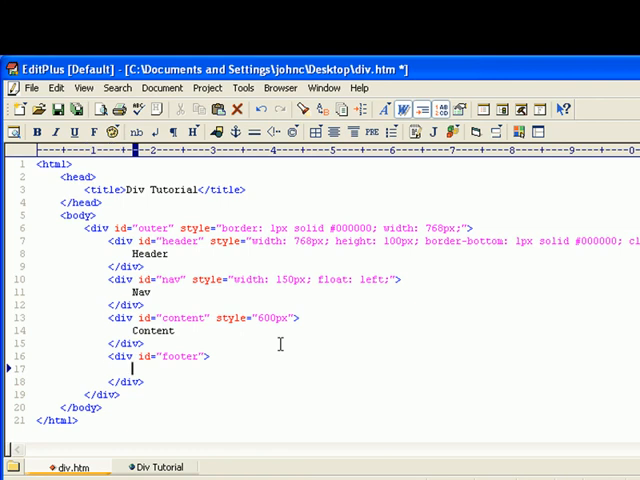
pyautogui.write('Test')
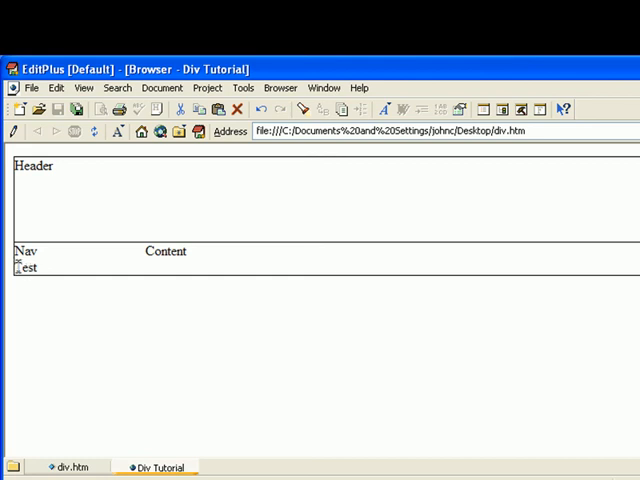
pyautogui.click(70, 468)
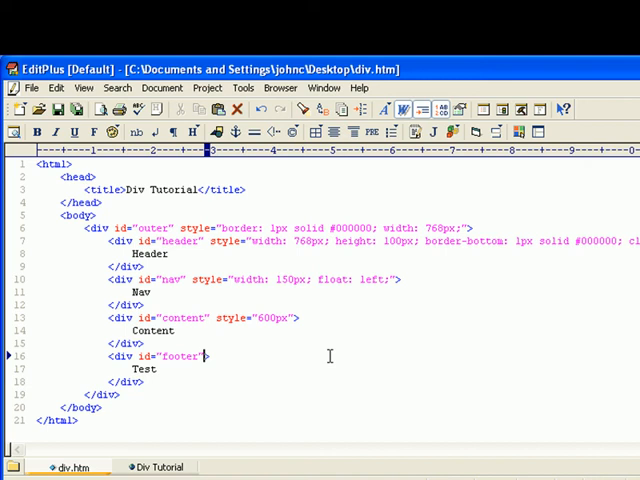
# Give the footer div style="clear: both;" so it drops below the floats
pyautogui.write('" "')
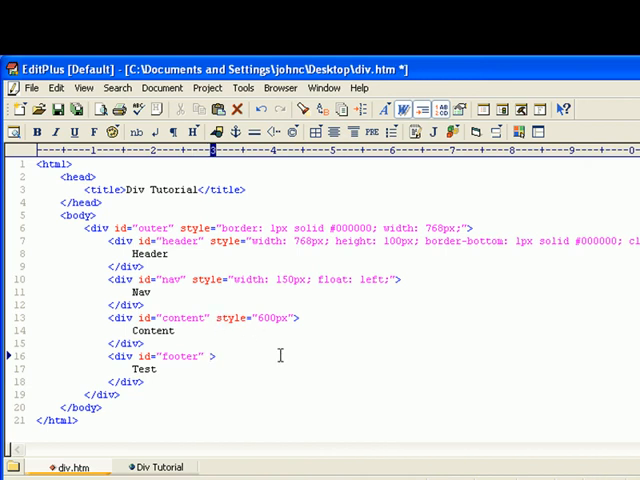
pyautogui.write('style="')
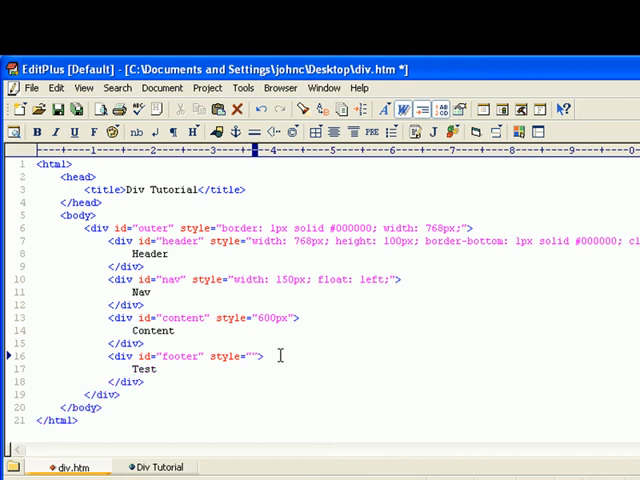
pyautogui.write('clear: ;')
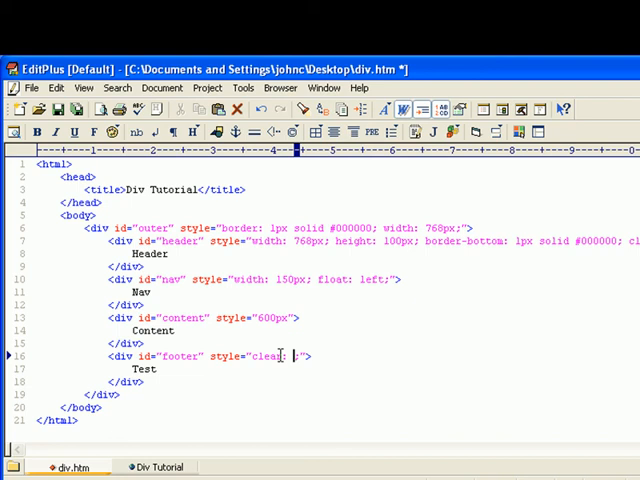
pyautogui.write('both')
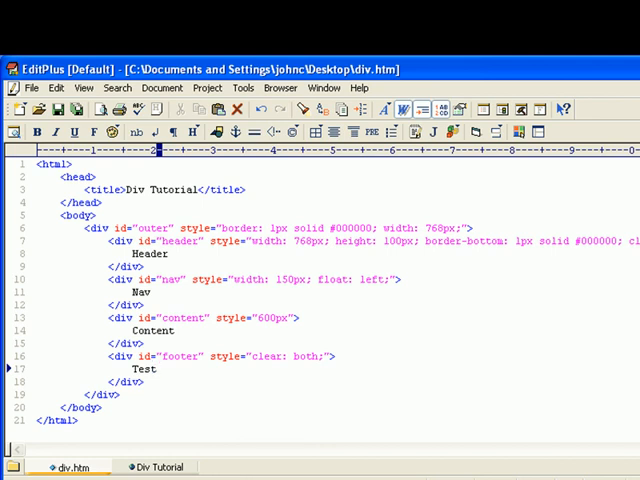
pyautogui.click(152, 368)
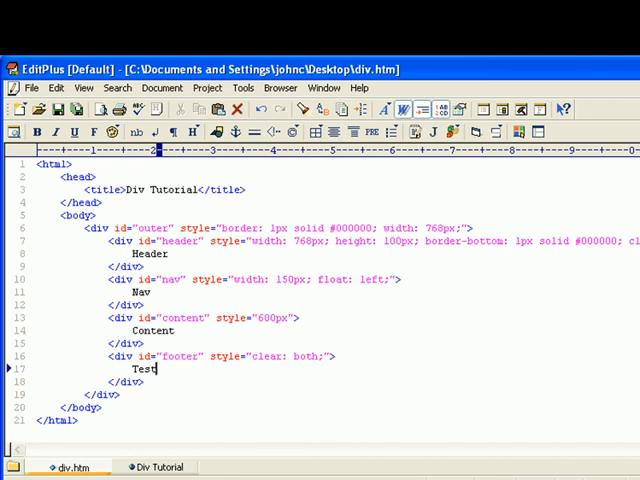